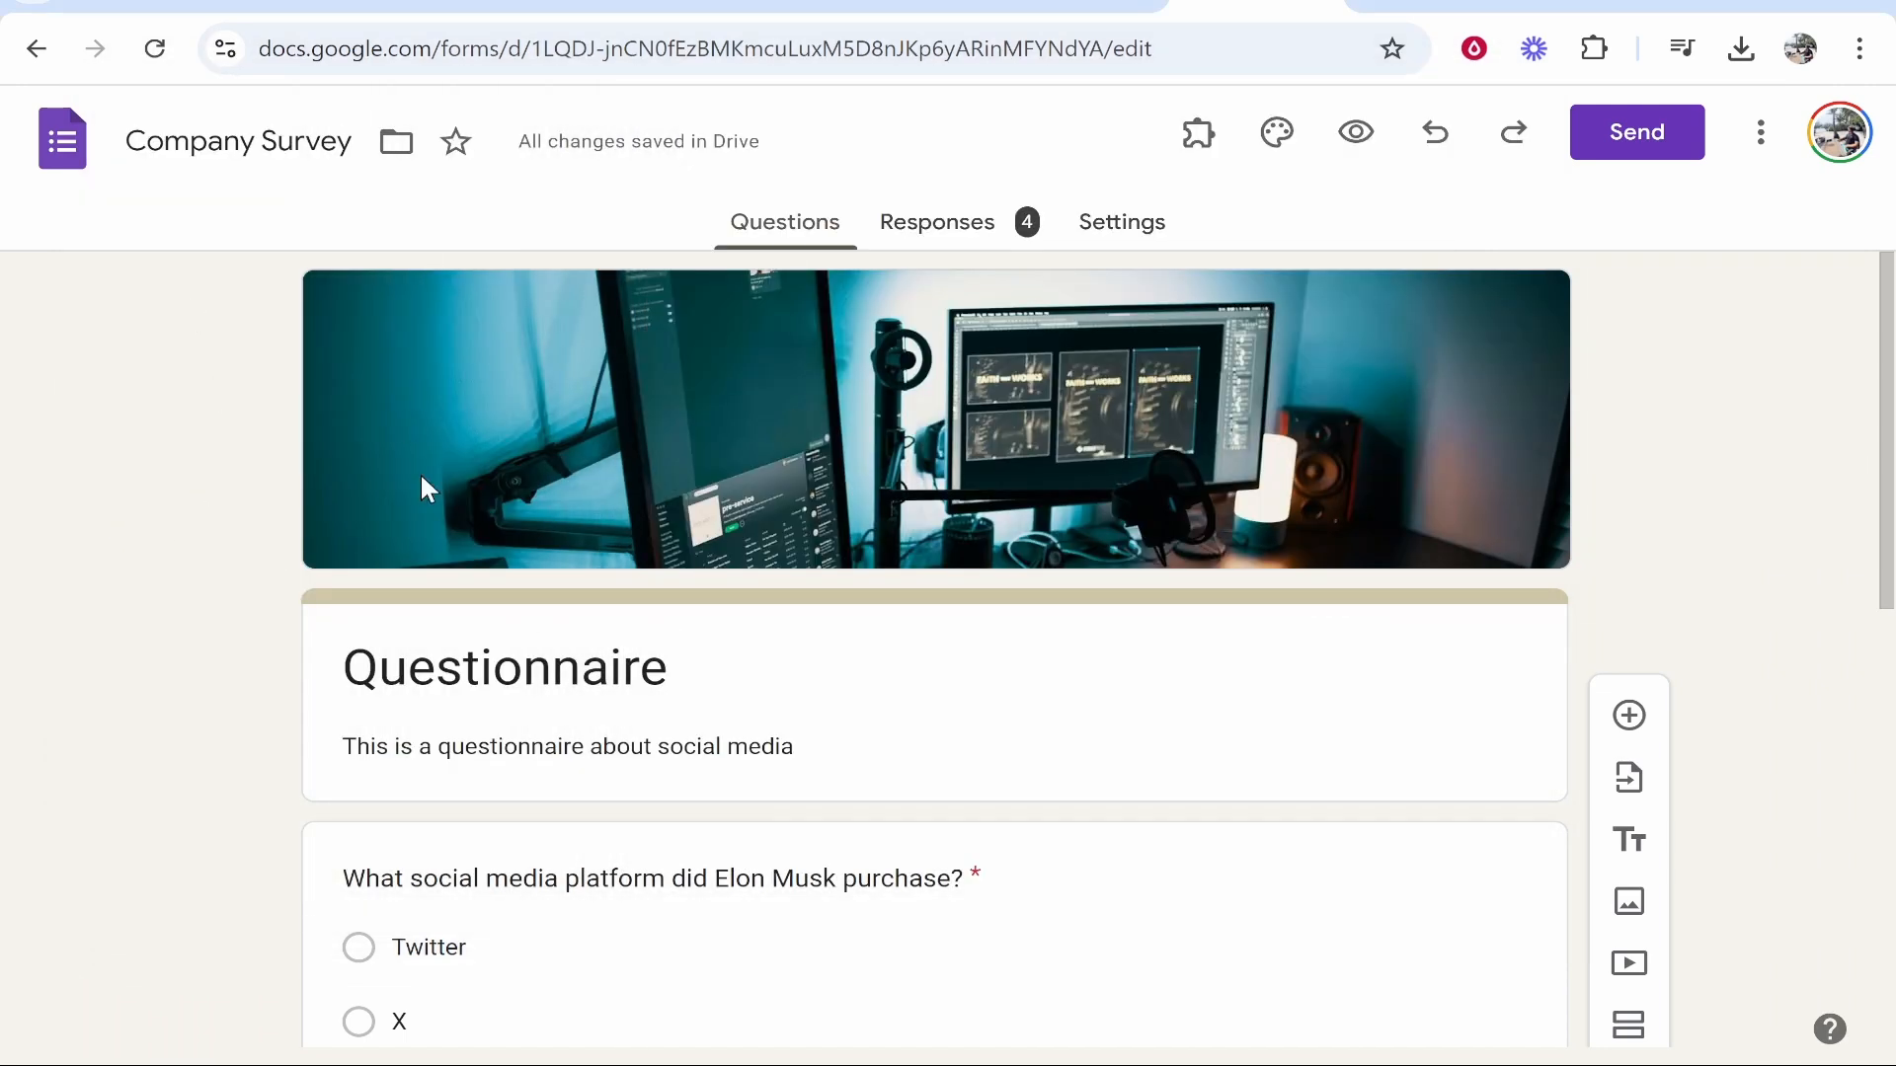
- Search Google for 'qr code generator' and go to the qr-code-generator.com site
scroll("down", 3)
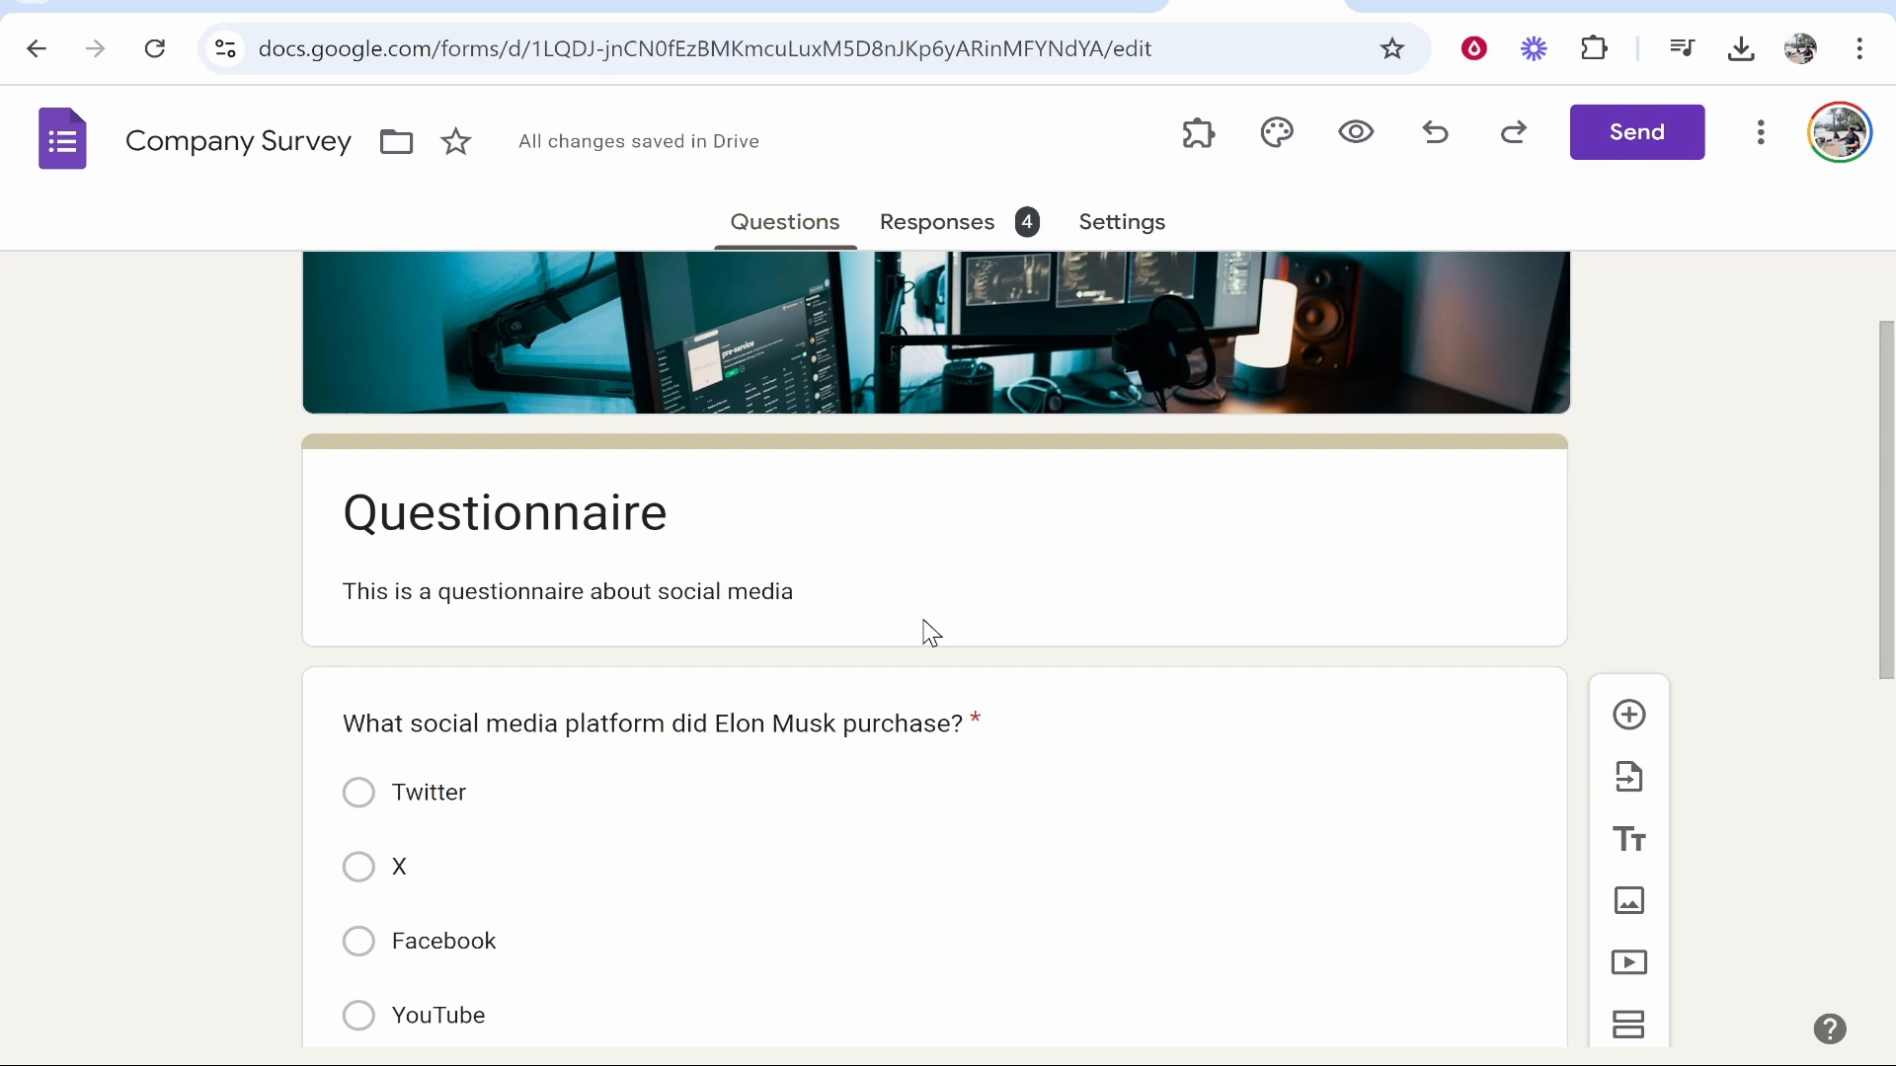
mouse_move(1198, 531)
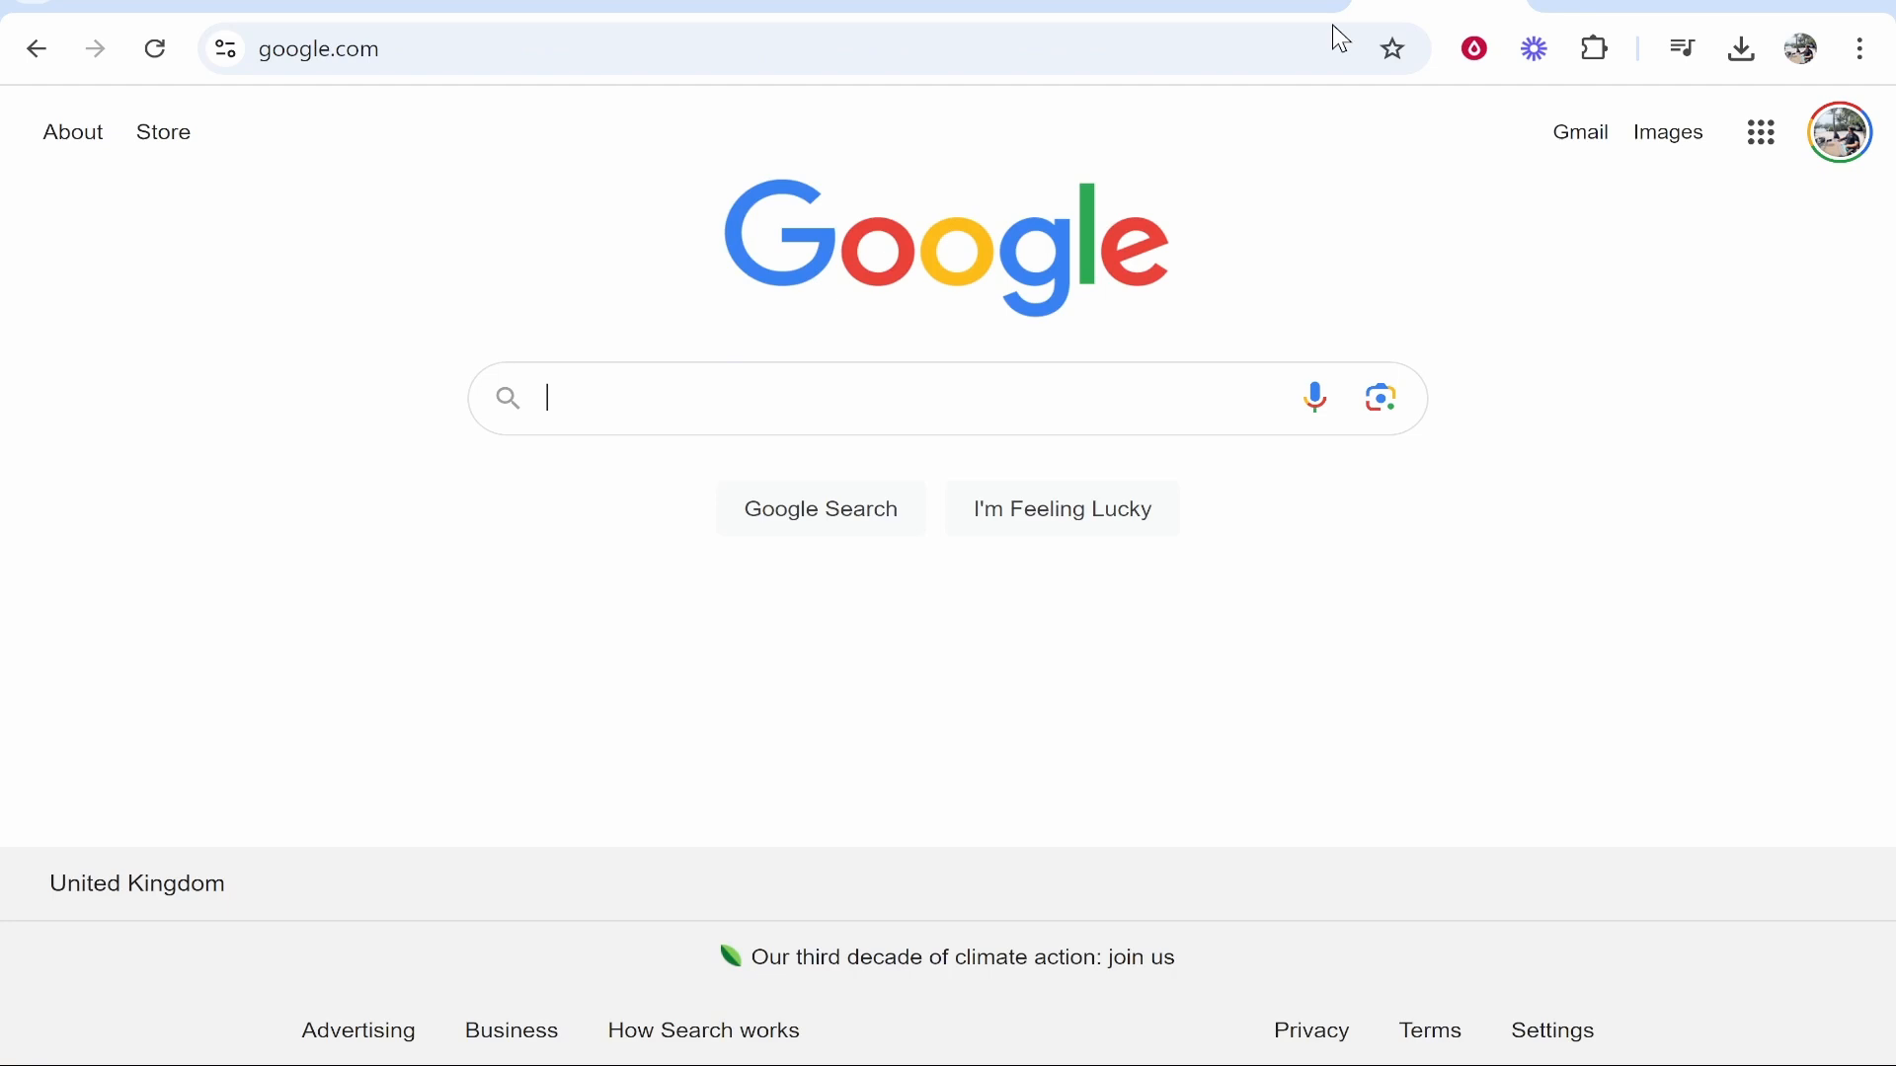
type("qr")
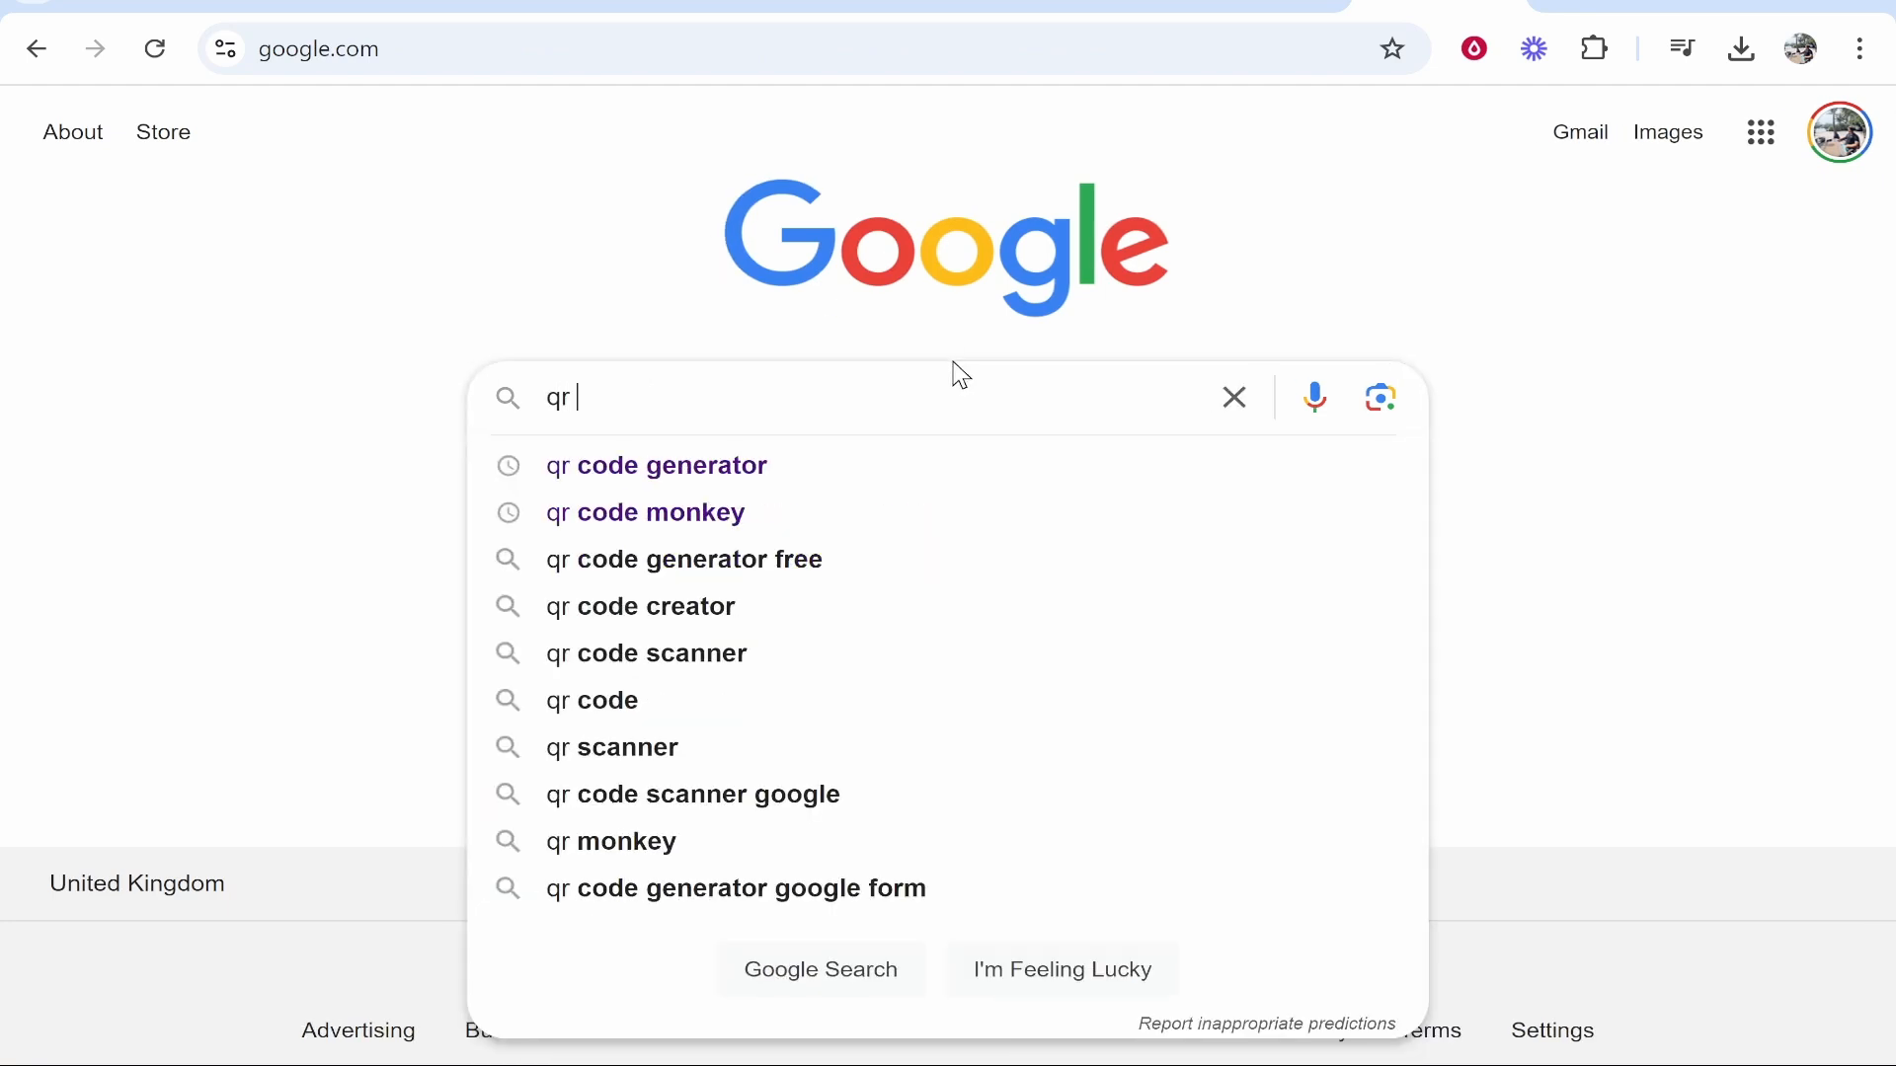
left_click(656, 466)
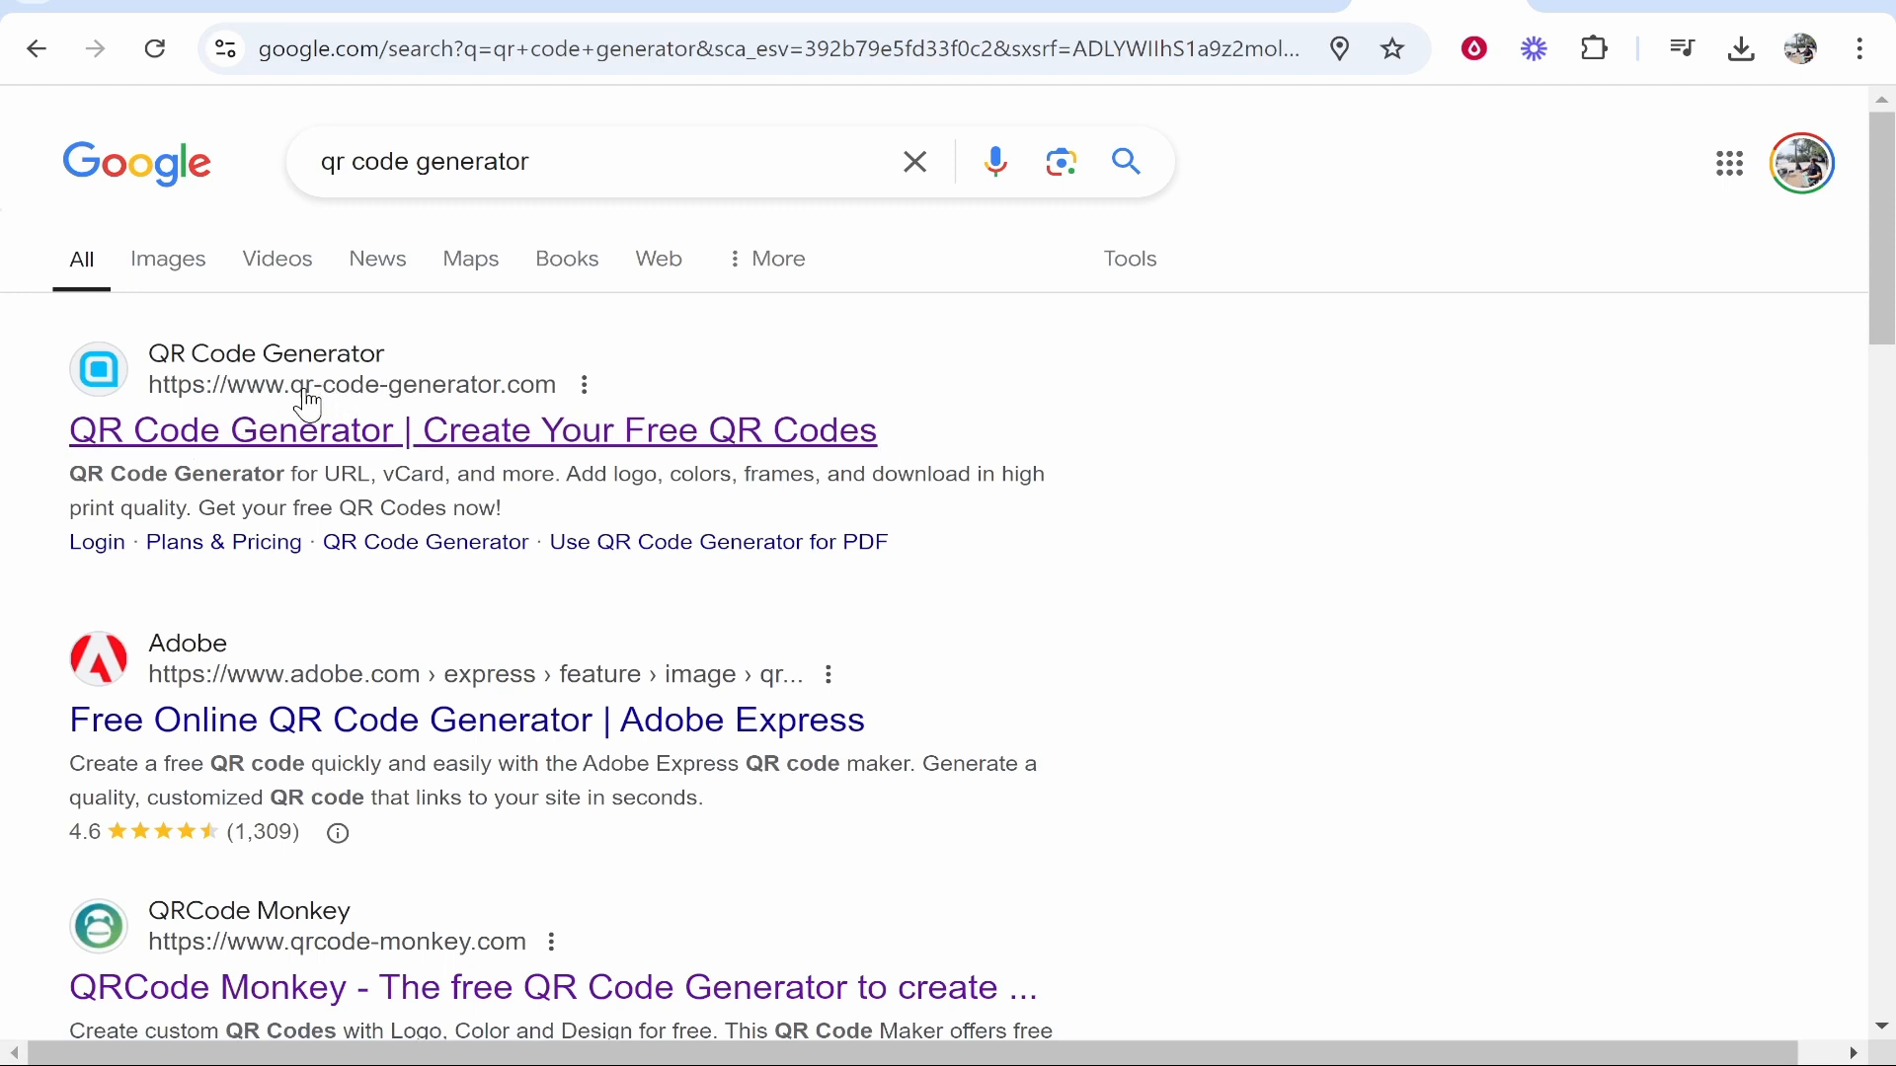
left_click(471, 431)
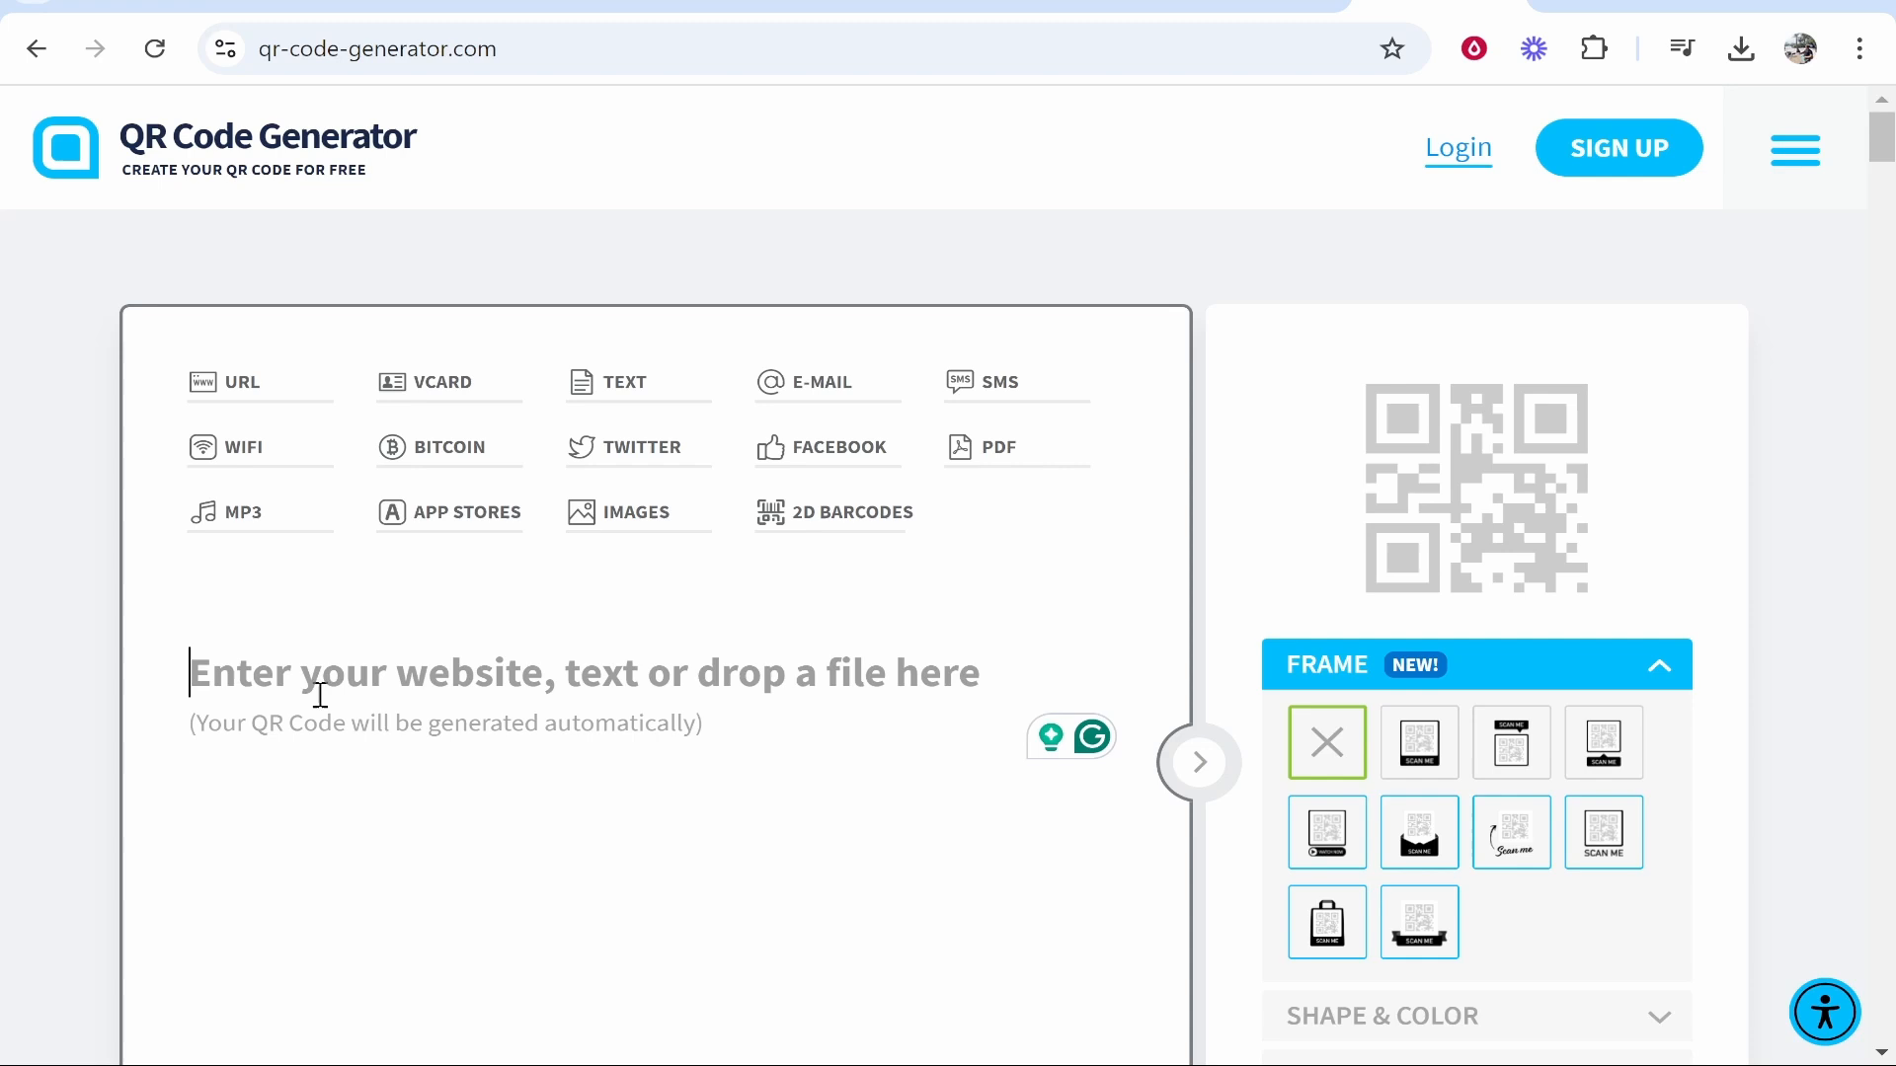
mouse_move(1341, 331)
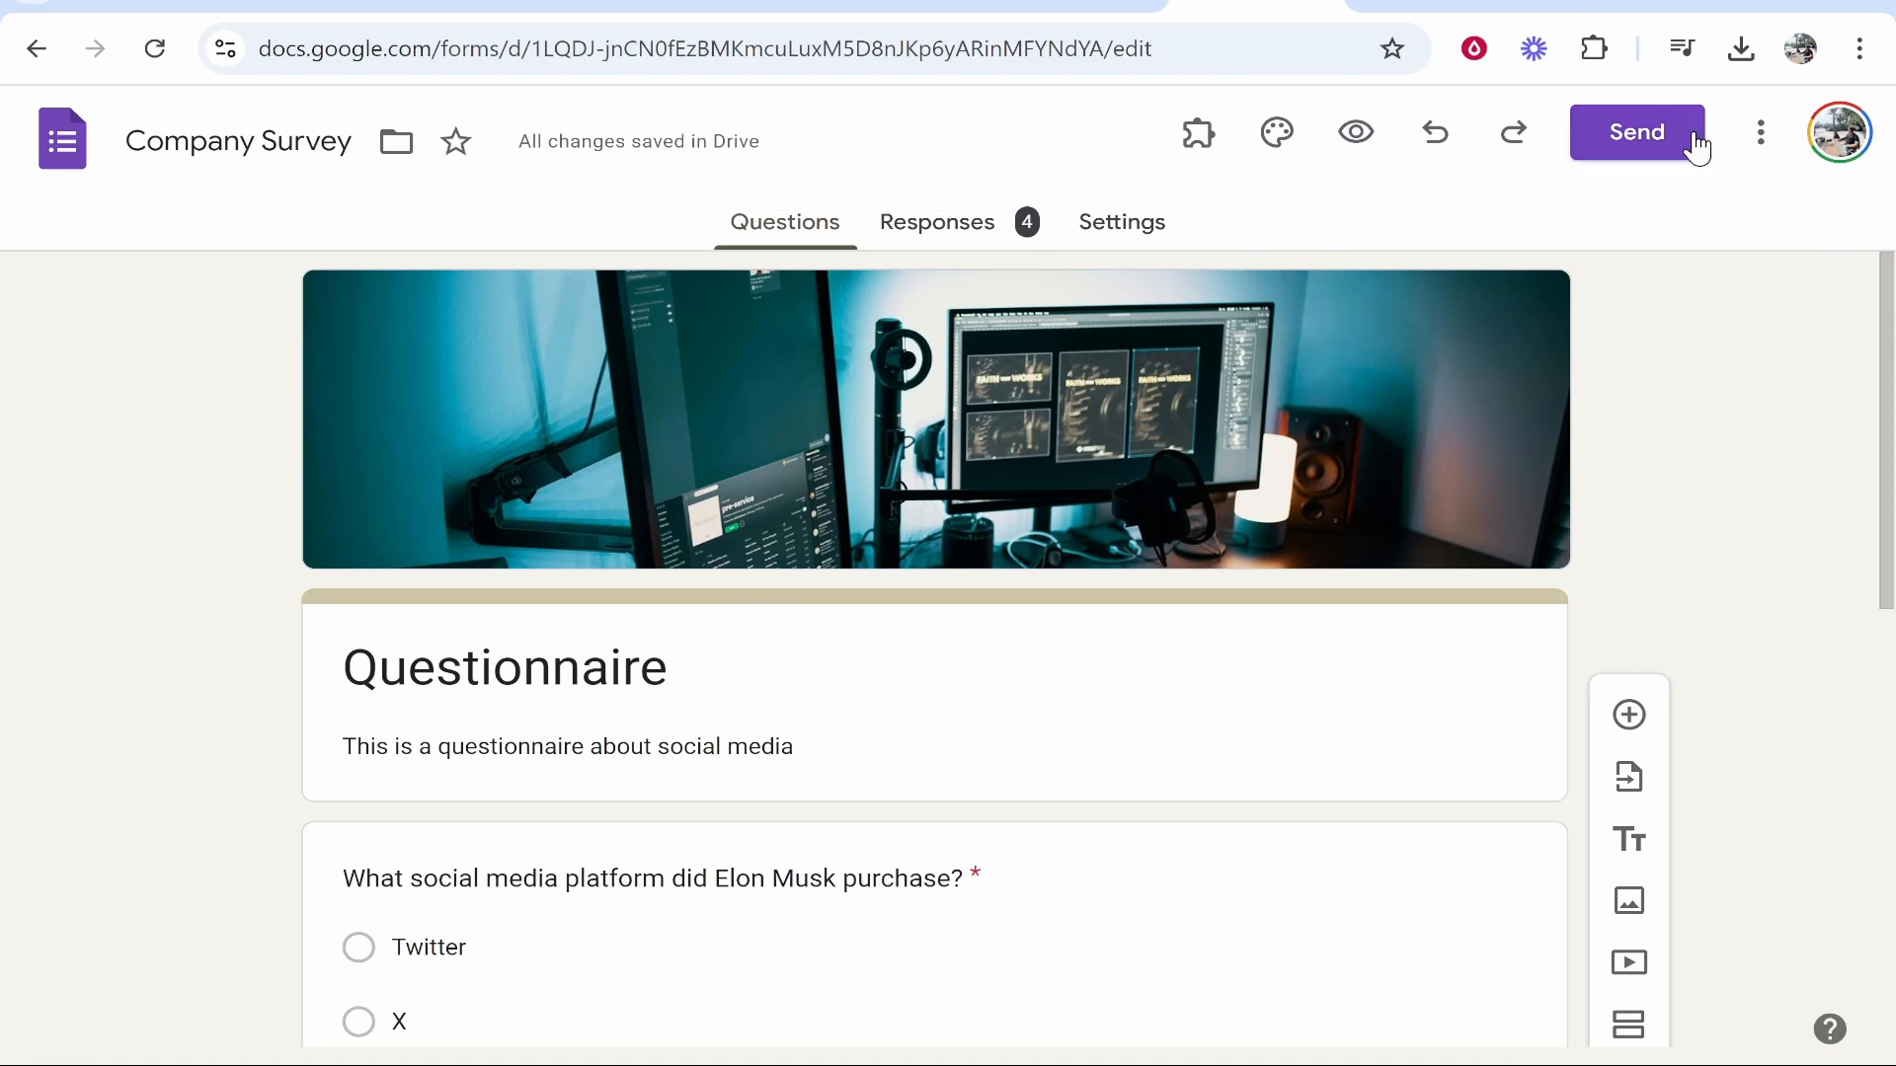
- Copy the Company Survey form's shareable link from the Send form dialog
left_click(1635, 132)
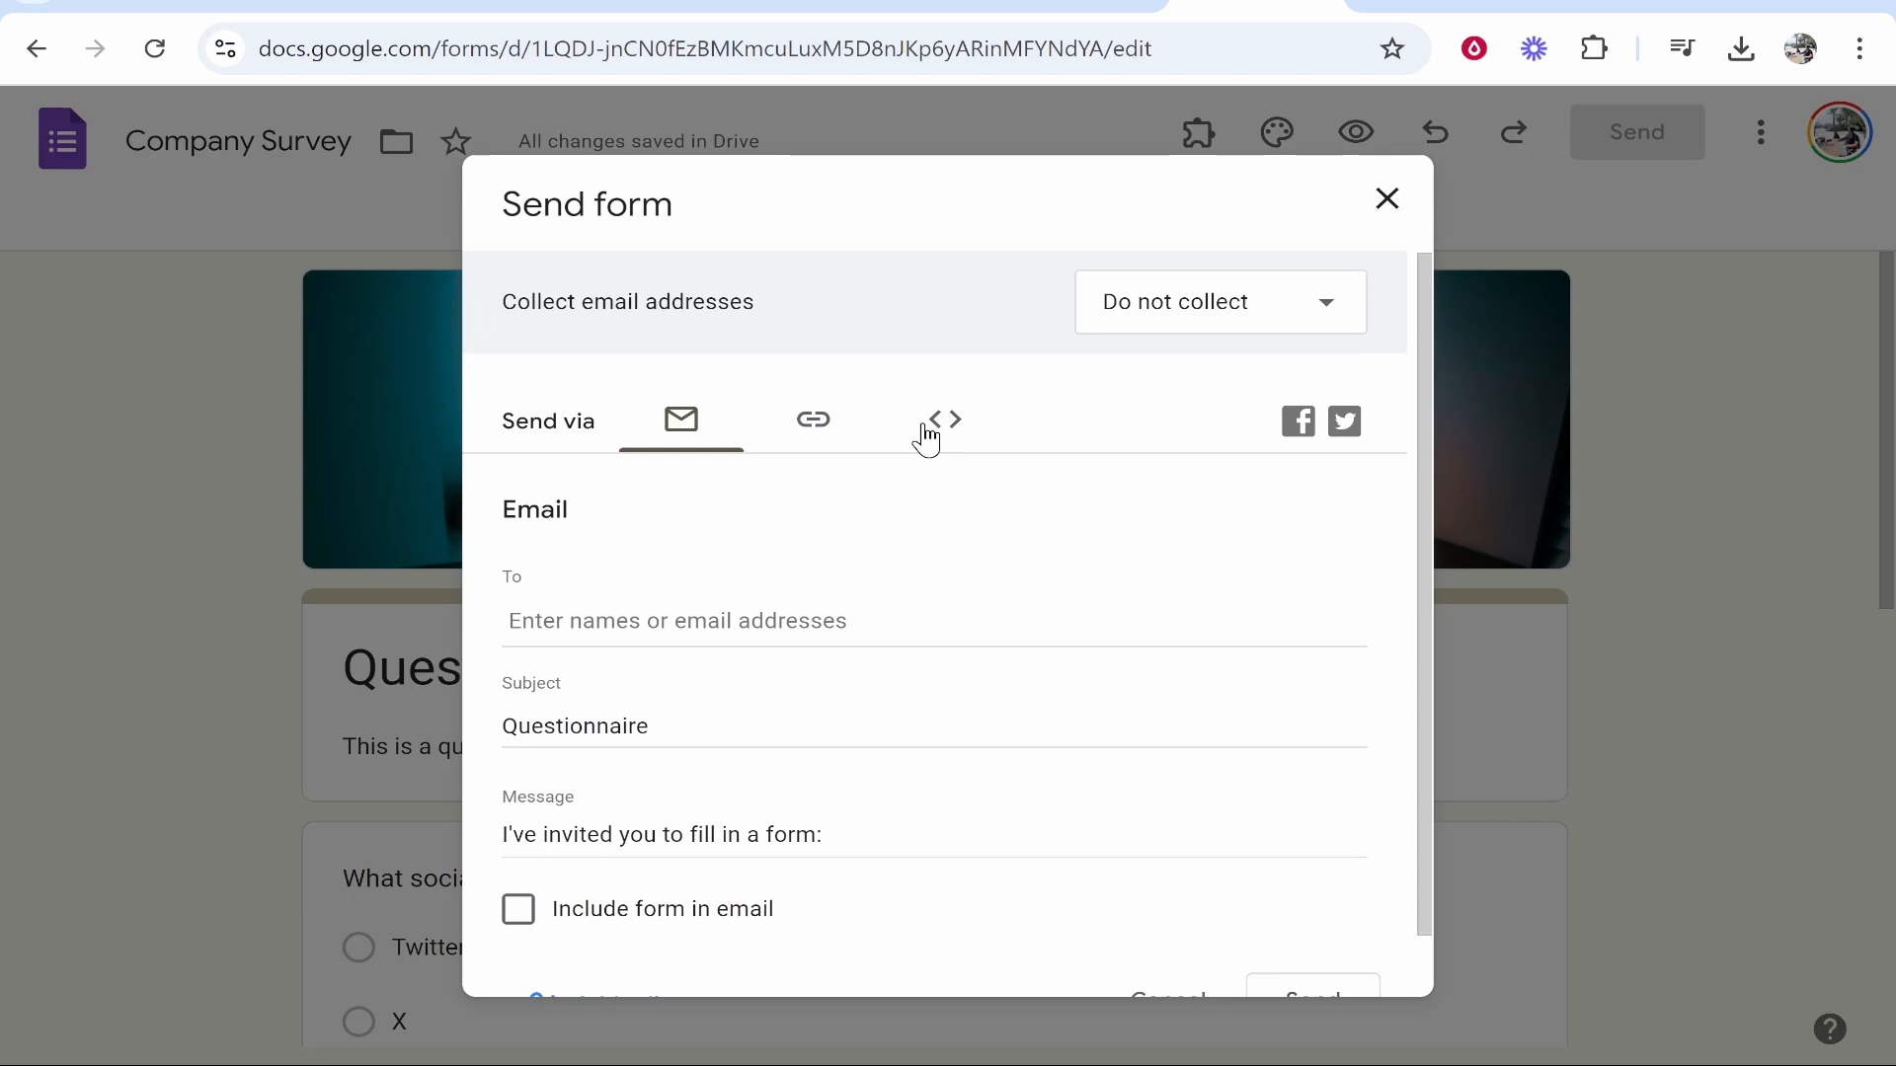
left_click(815, 418)
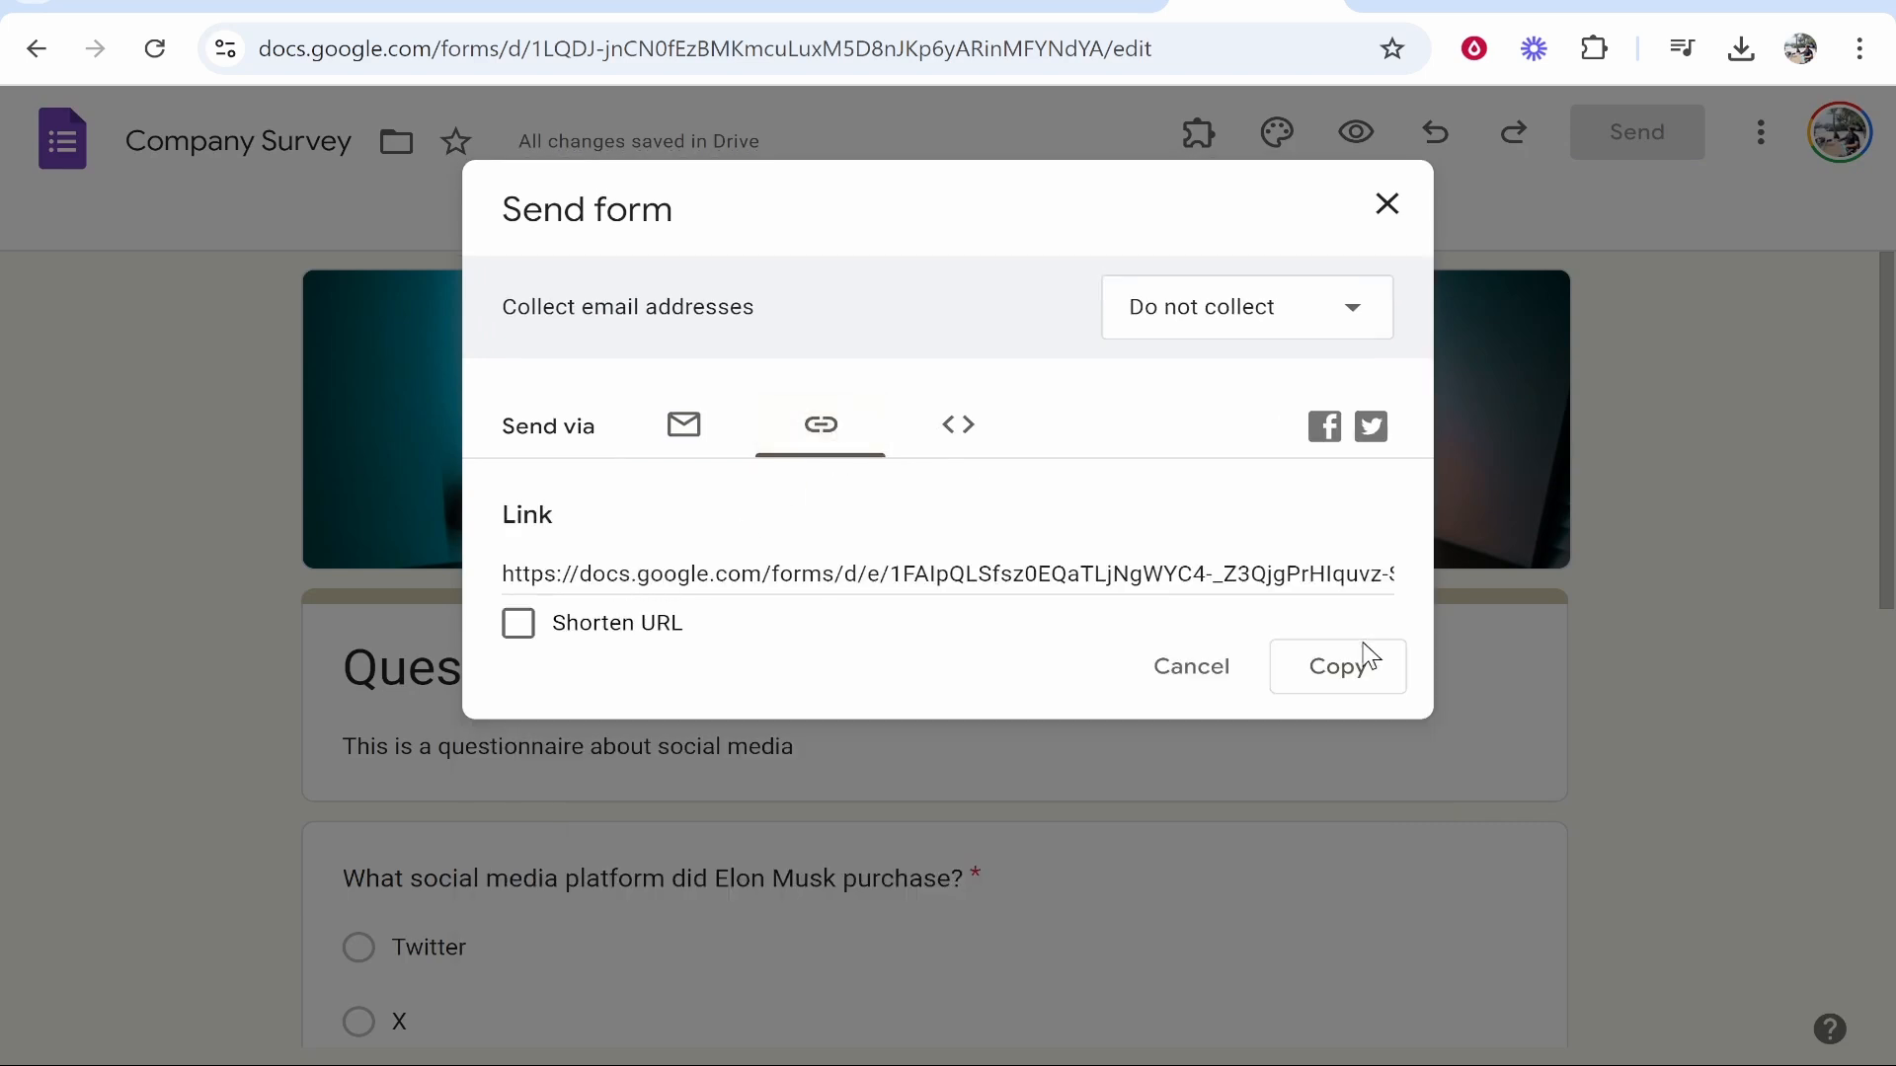
left_click(1336, 665)
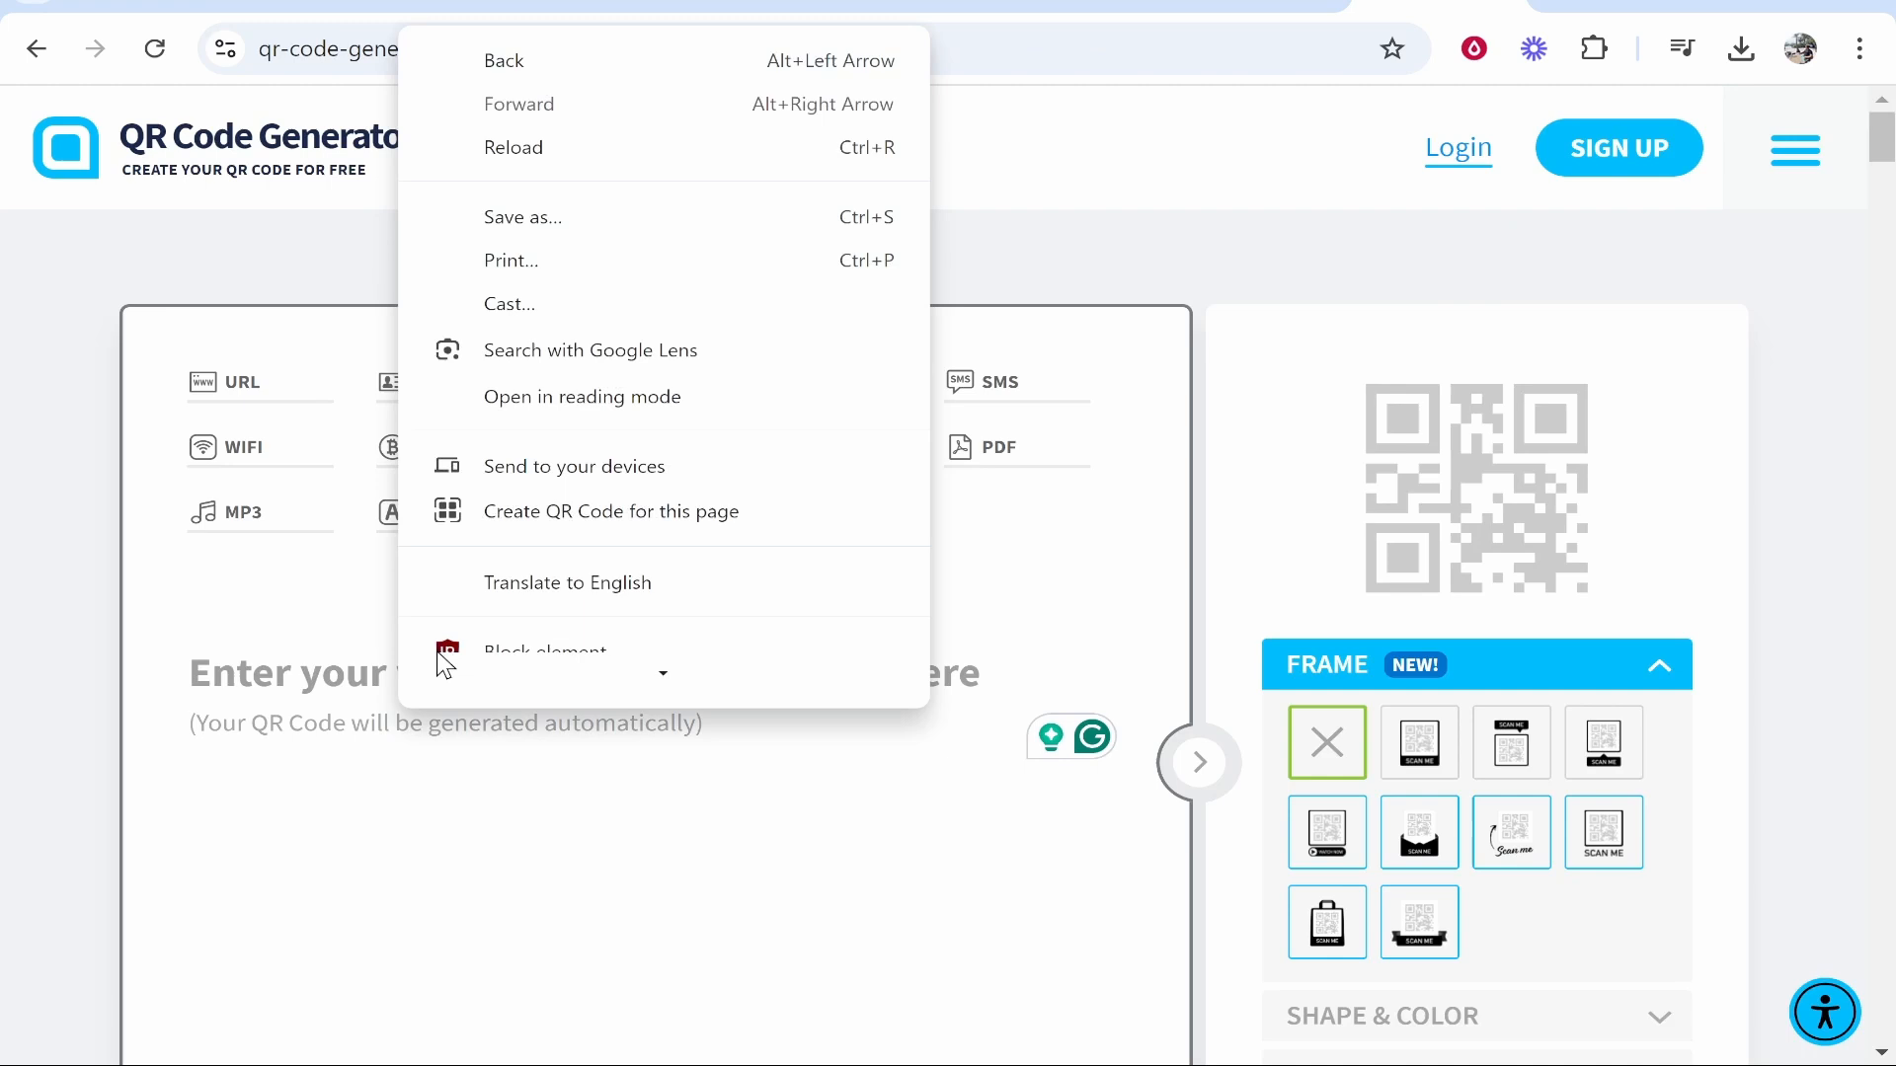
mouse_move(514, 148)
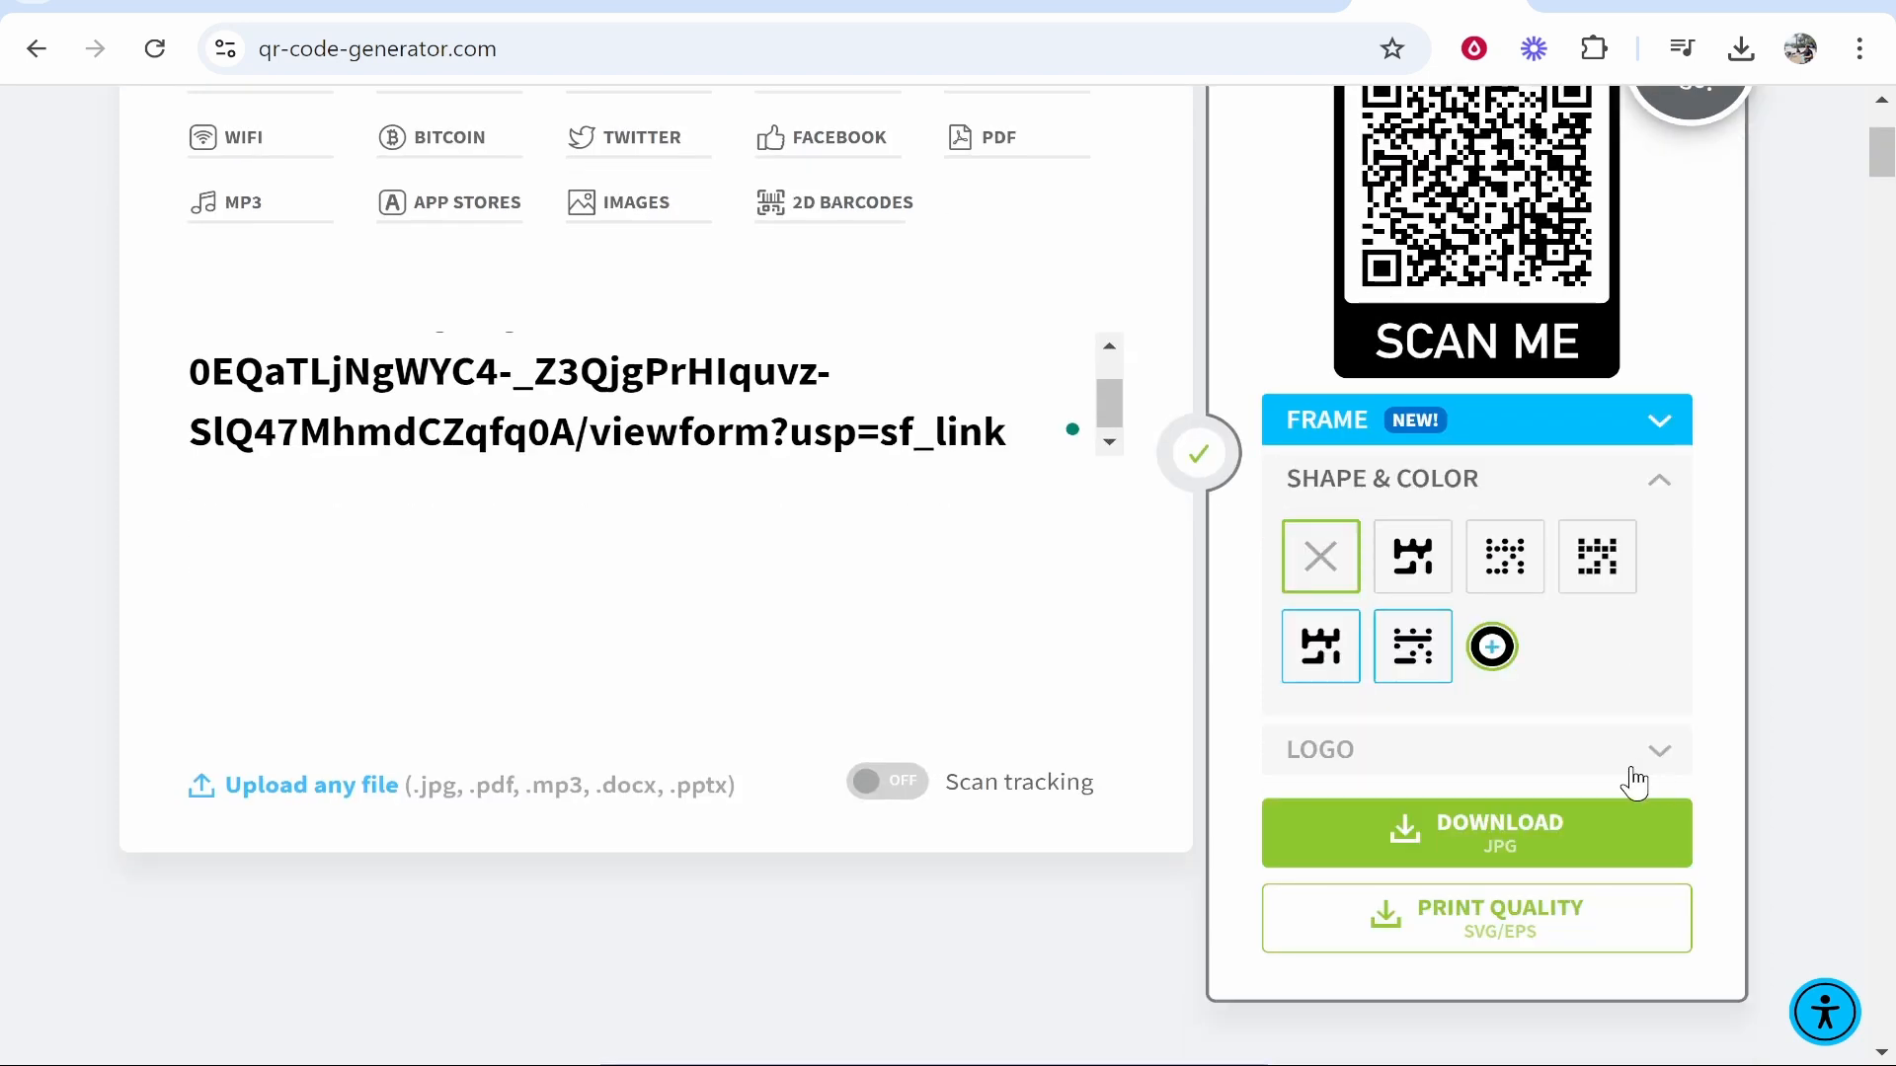
- Reveal the logo options for the framed SCAN ME QR code
left_click(1410, 557)
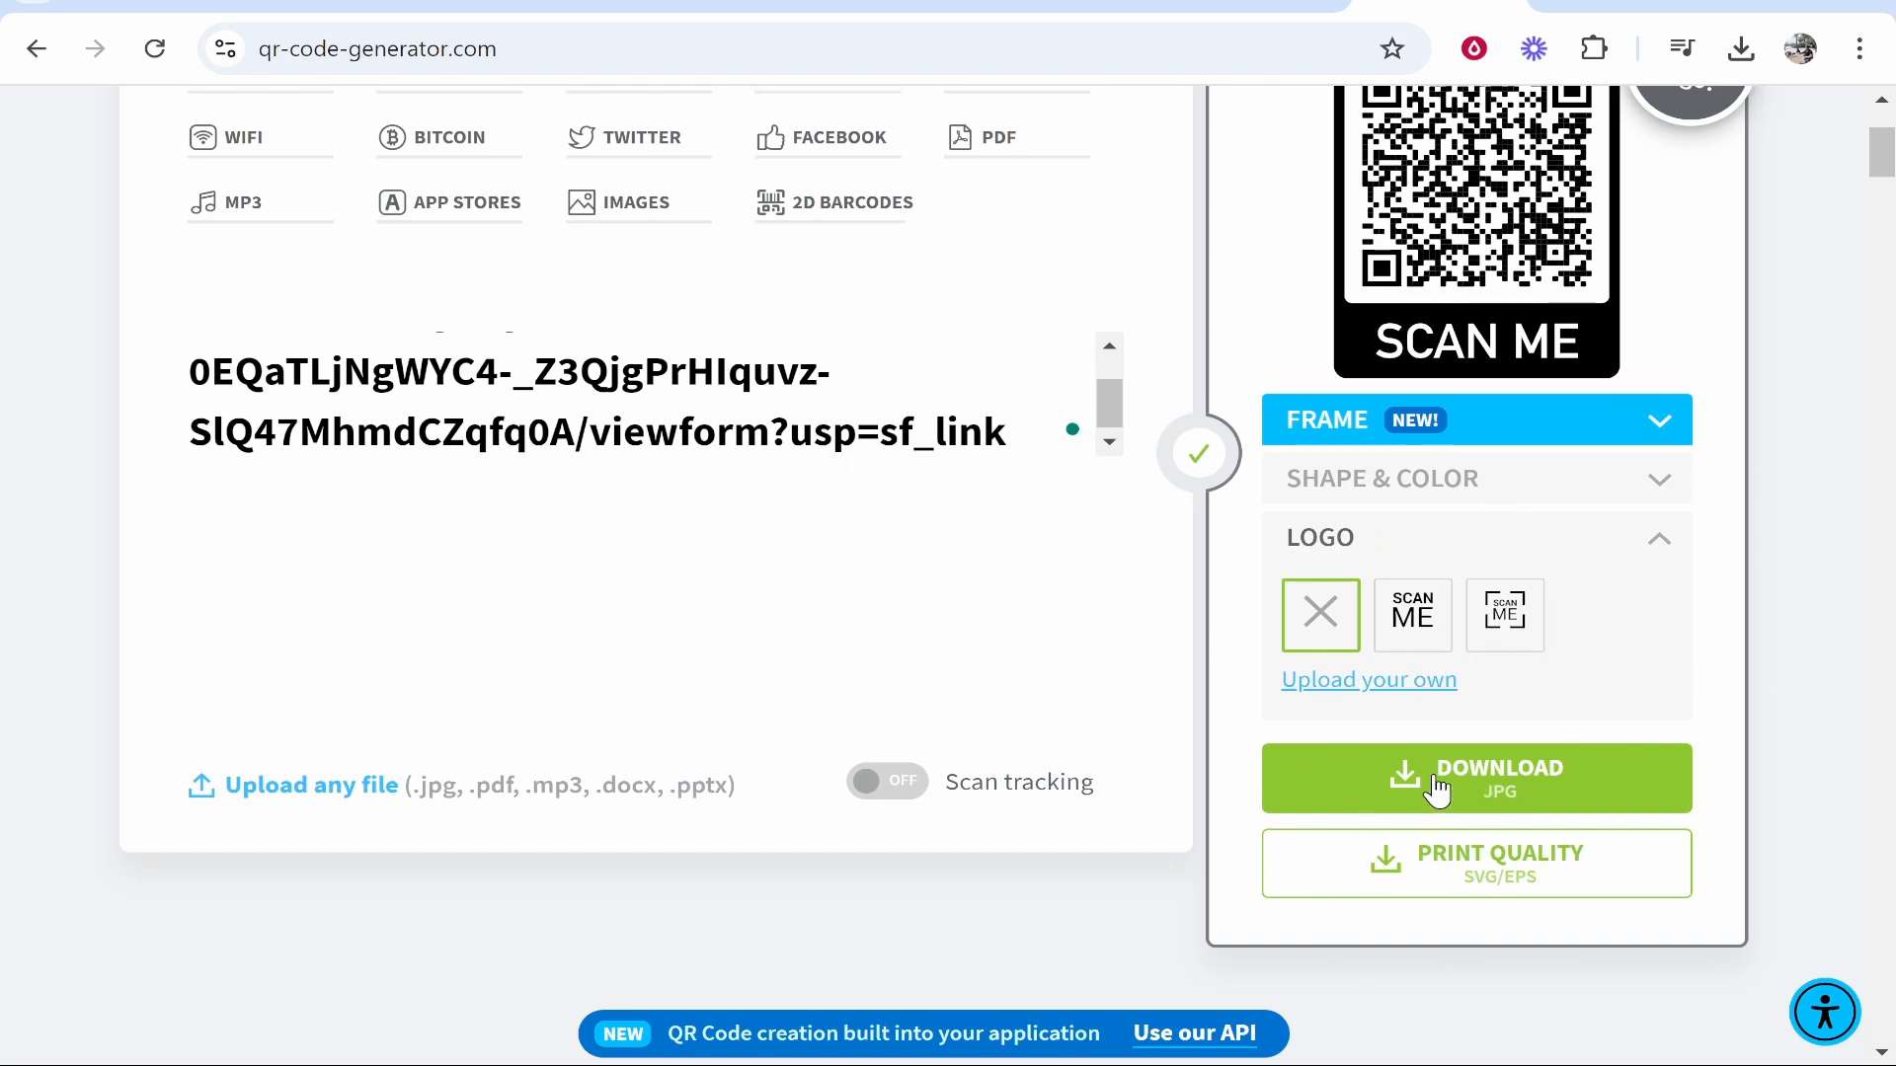
- Download the framed QR code as frame (6), view it from Downloads, and return to the form
left_click(1473, 778)
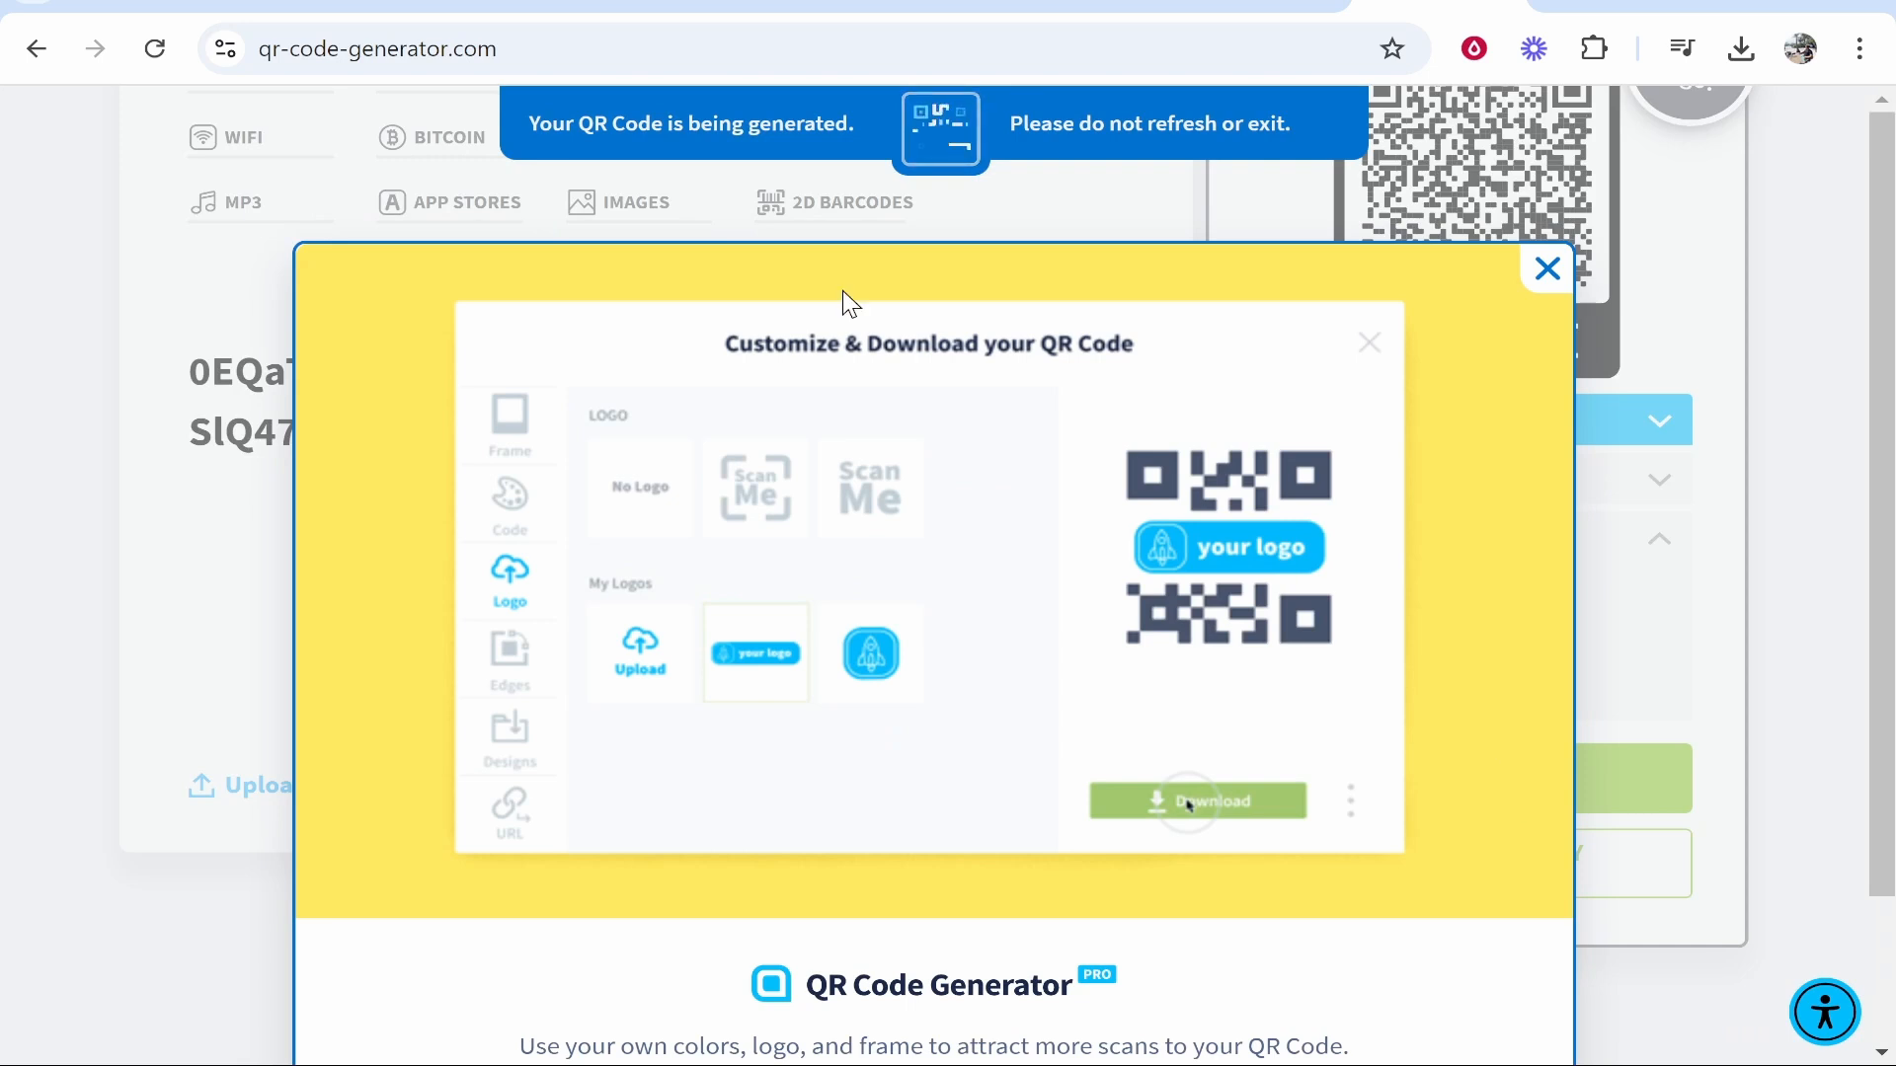
left_click(1197, 800)
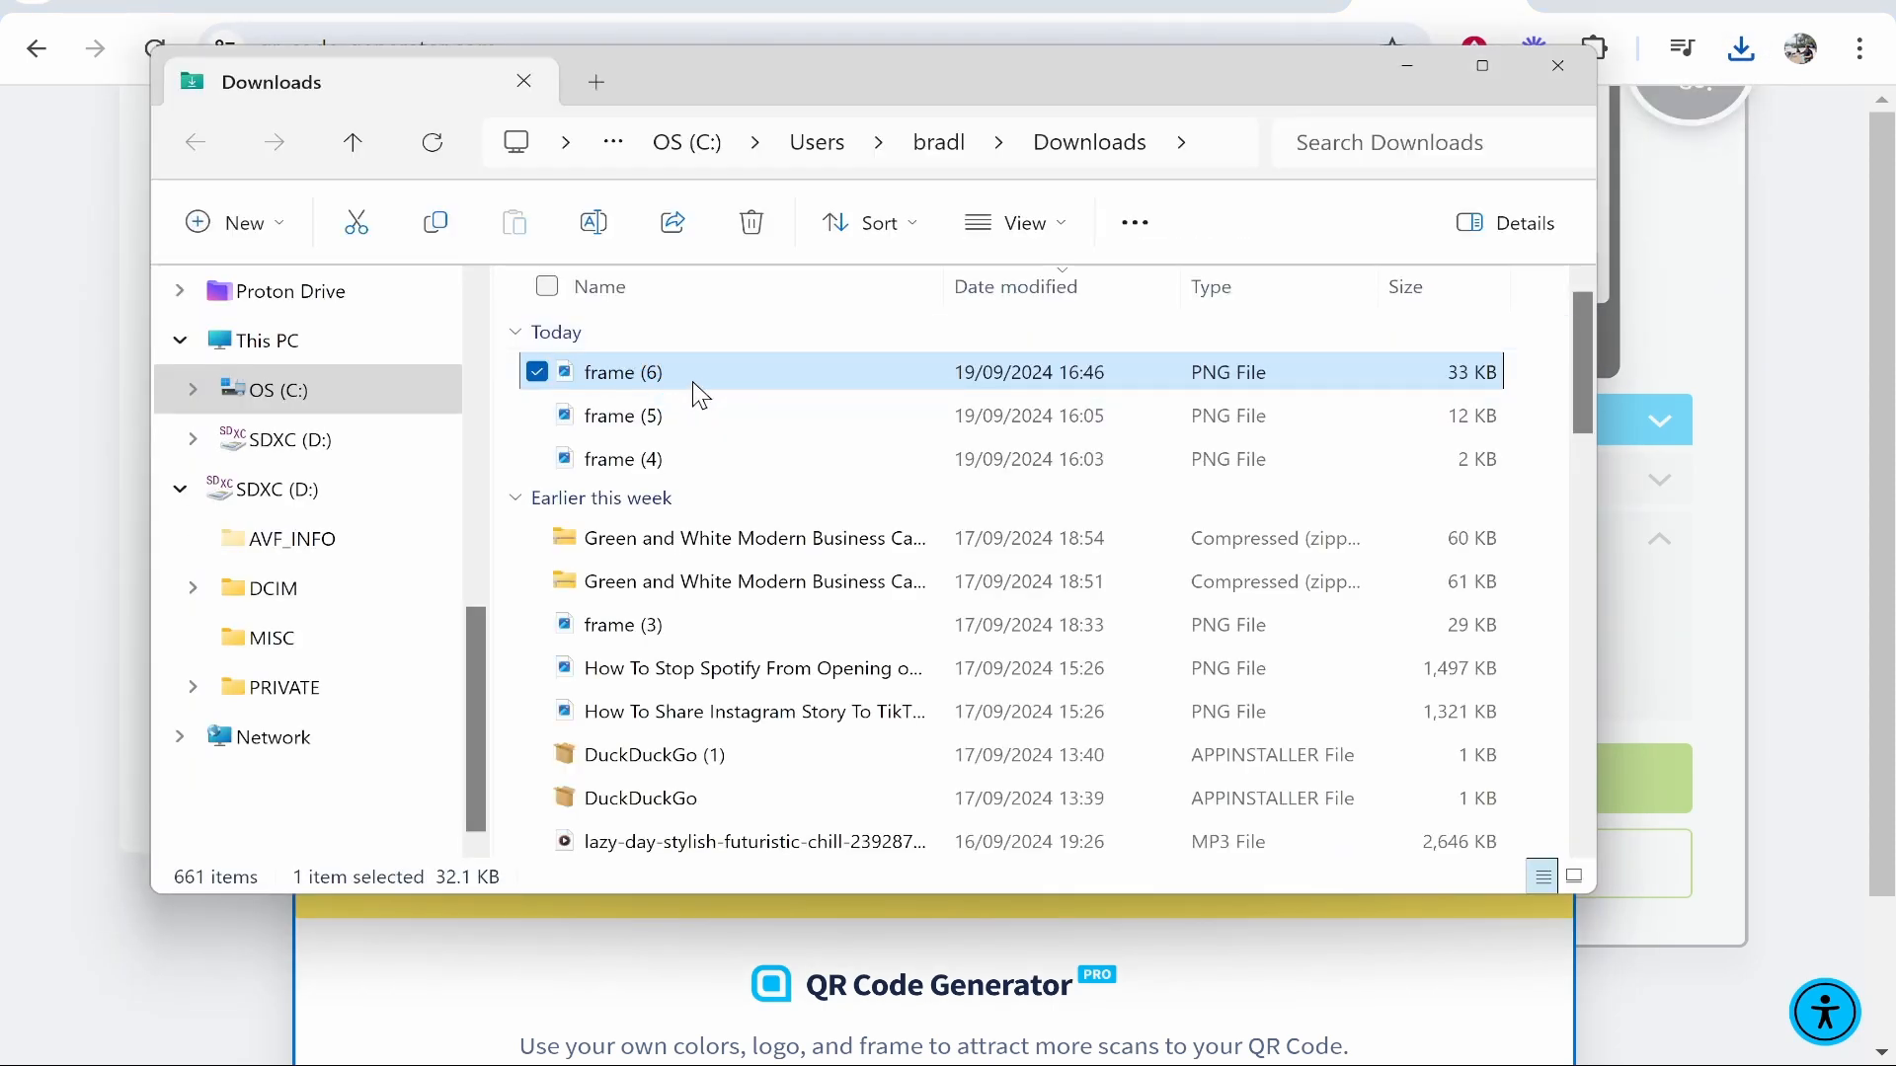
double_click(622, 373)
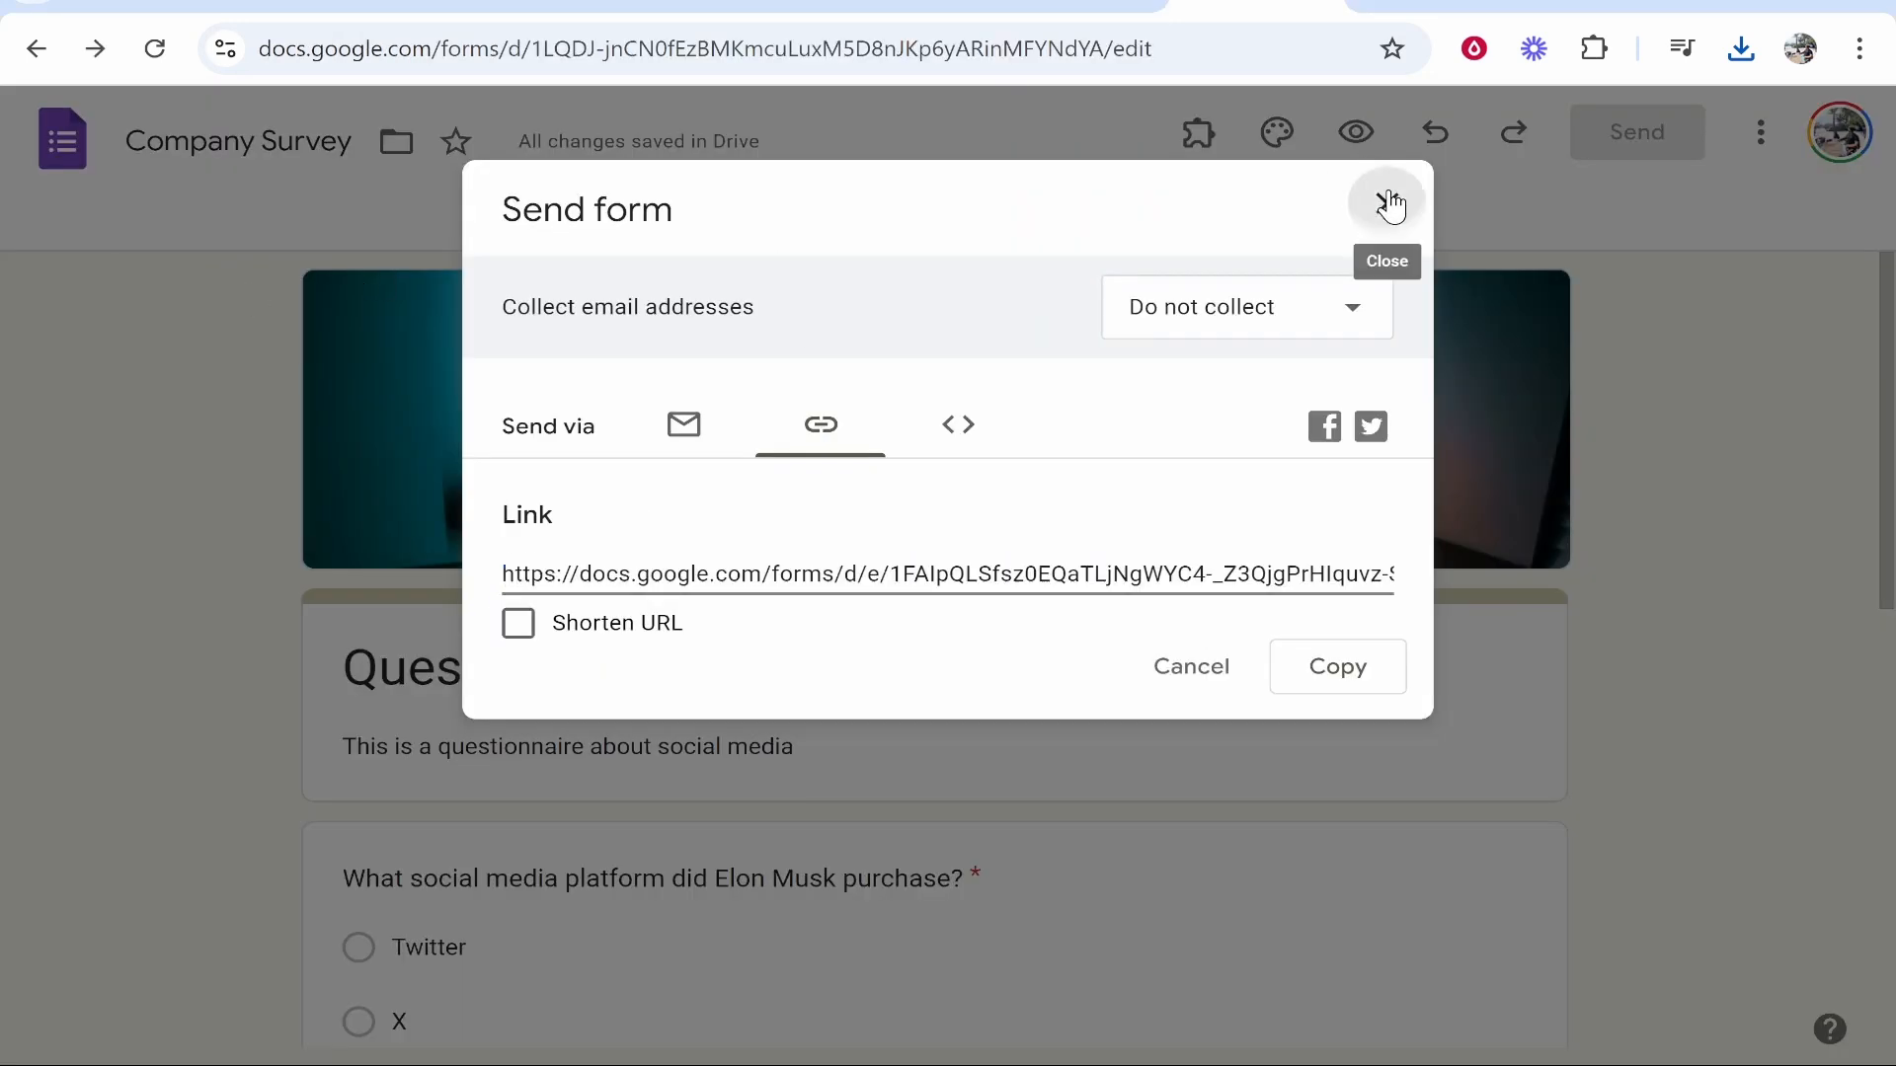
left_click(1386, 202)
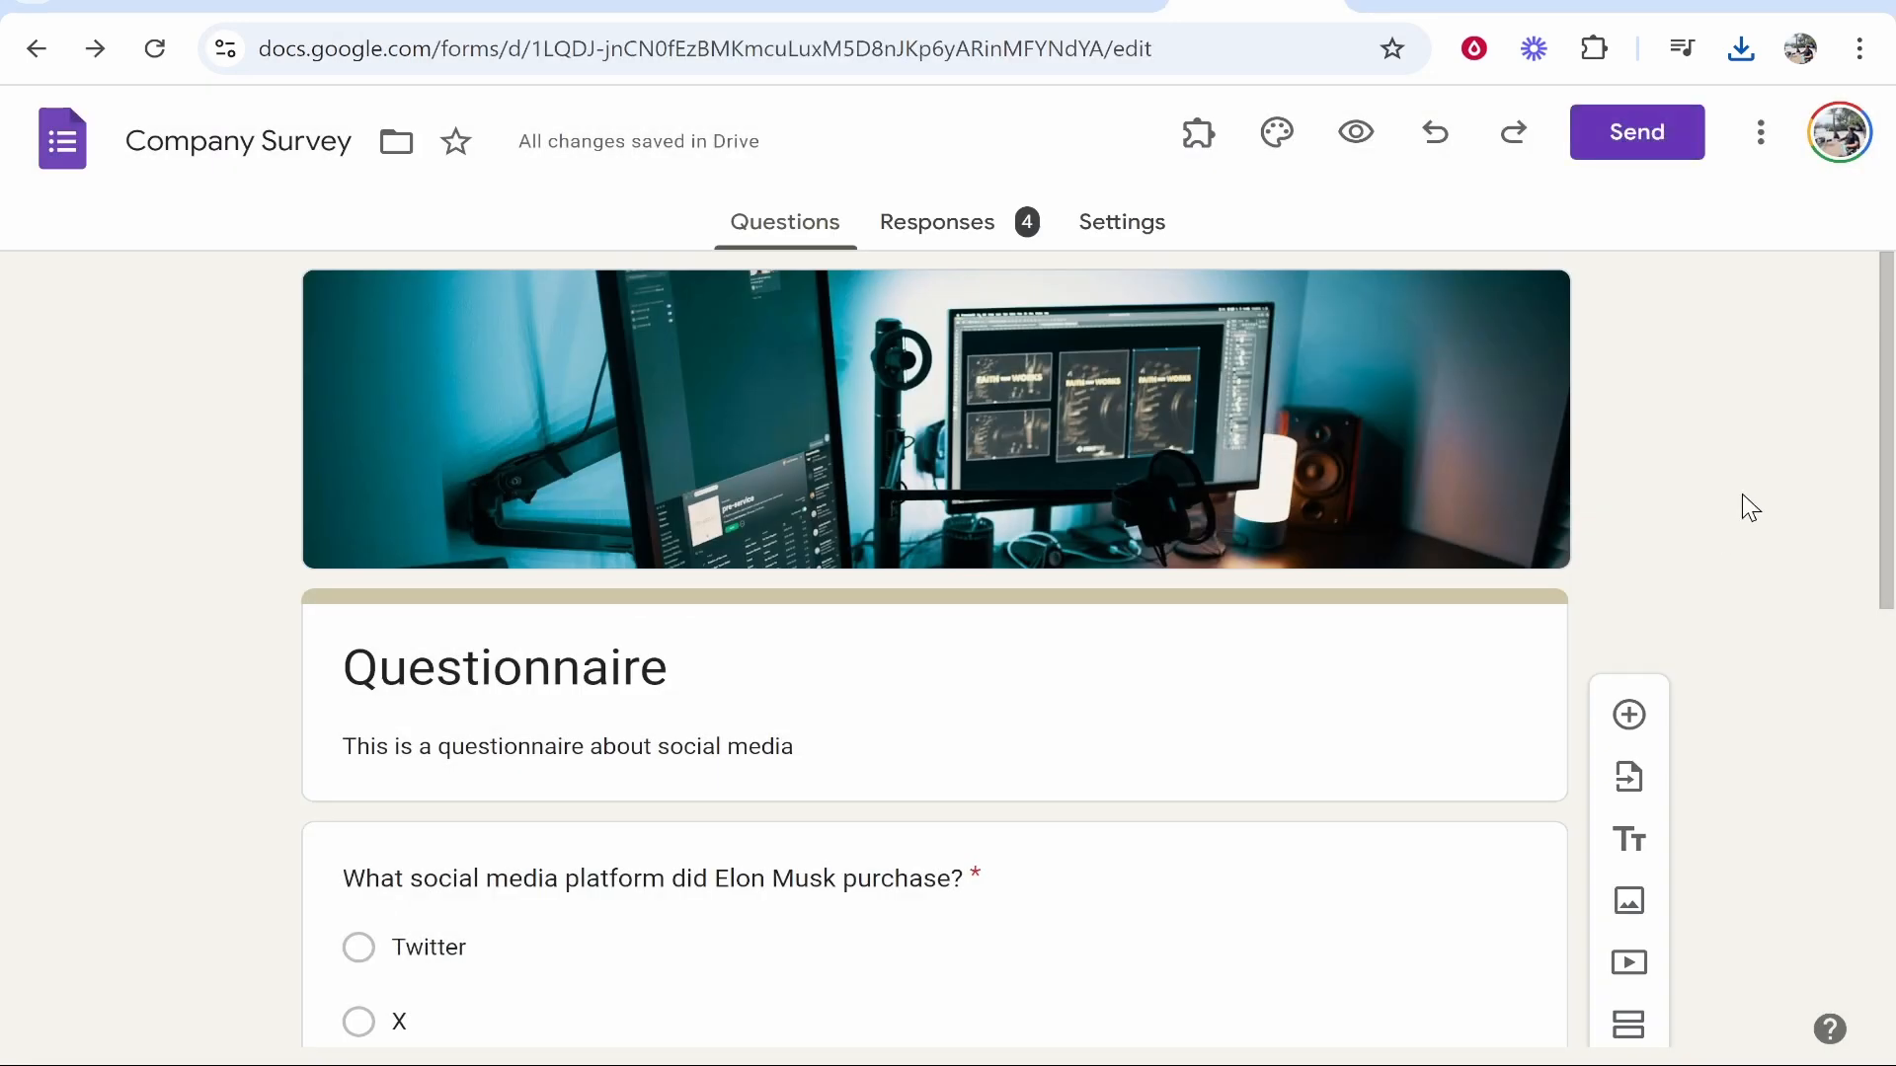